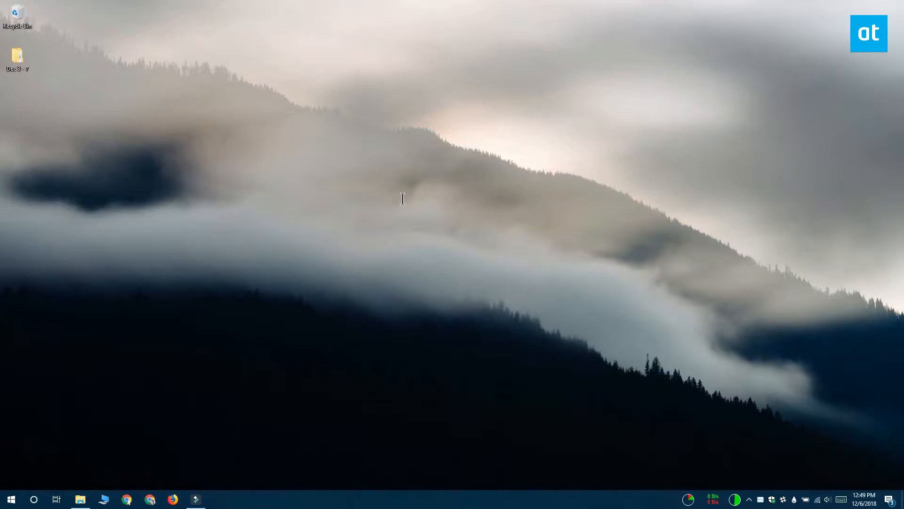
mouse_move(352, 212)
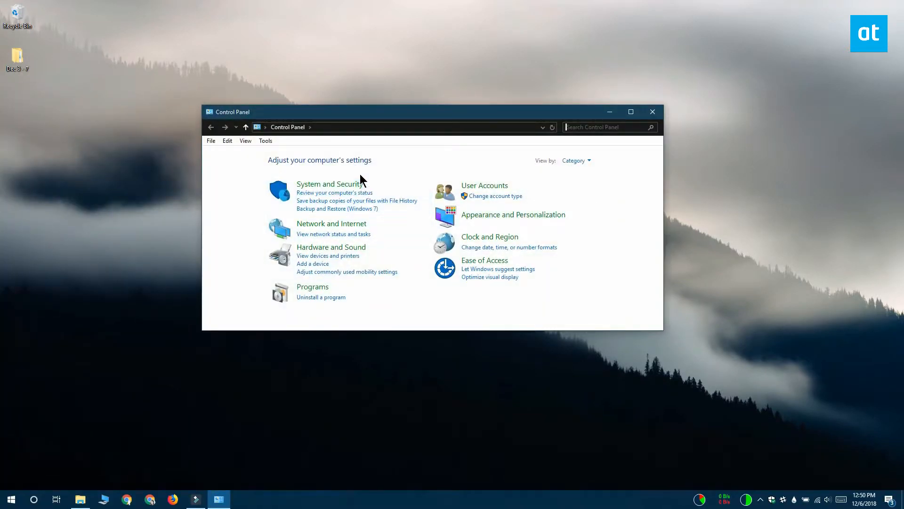
Navigate through System and Security to Windows Defender Firewall's allowed apps list
left_click(328, 184)
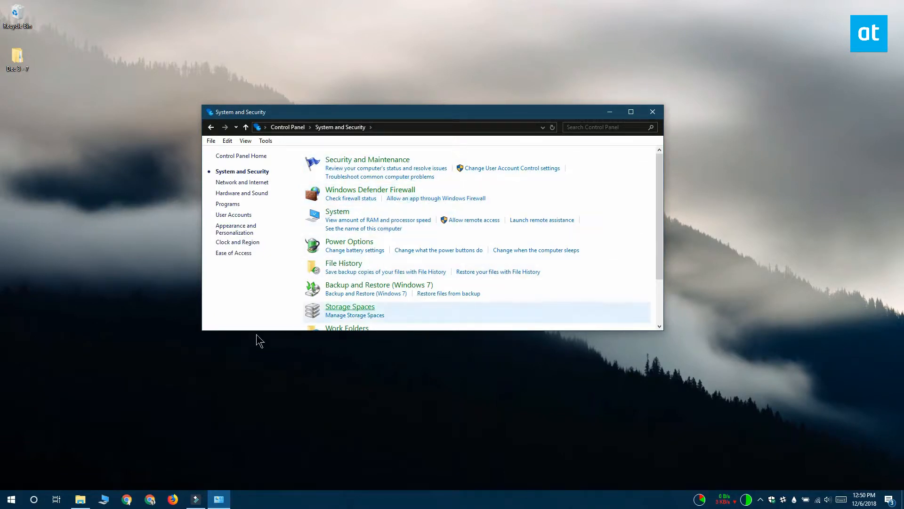
left_click(369, 189)
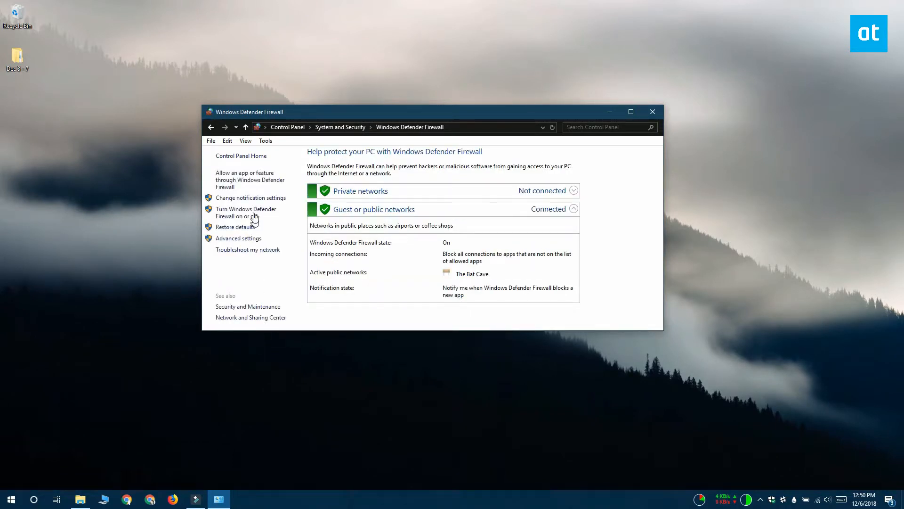
left_click(245, 179)
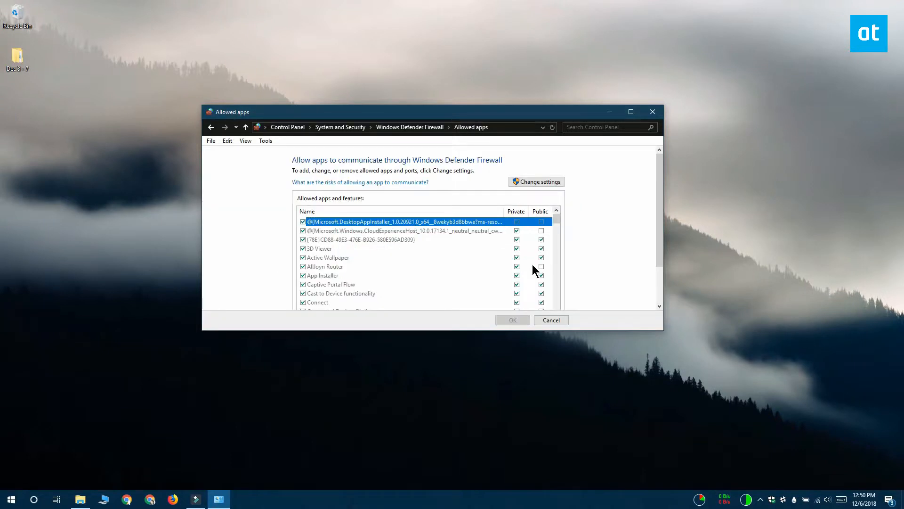
mouse_move(599, 266)
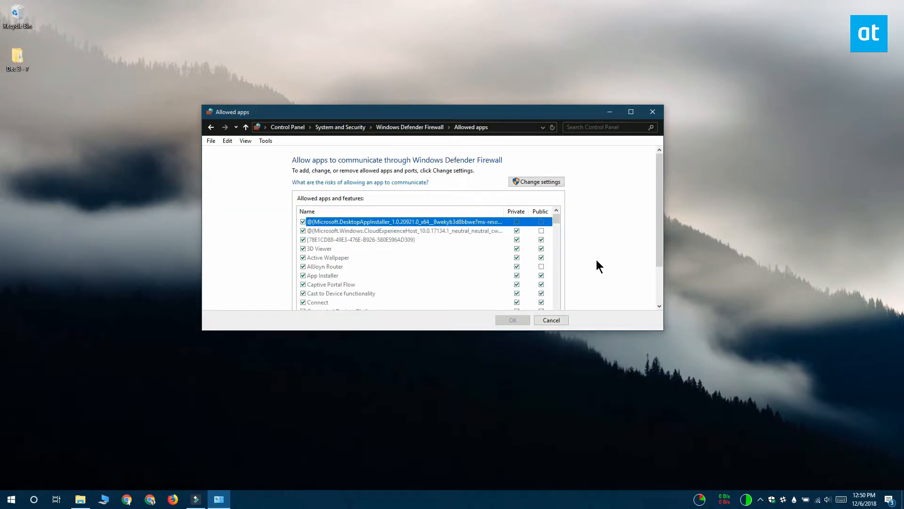
left_click(535, 181)
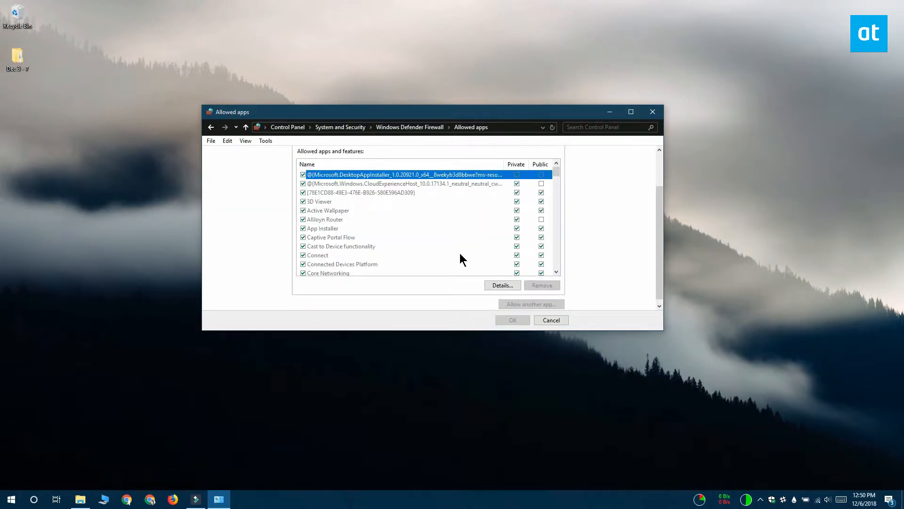
left_click(538, 181)
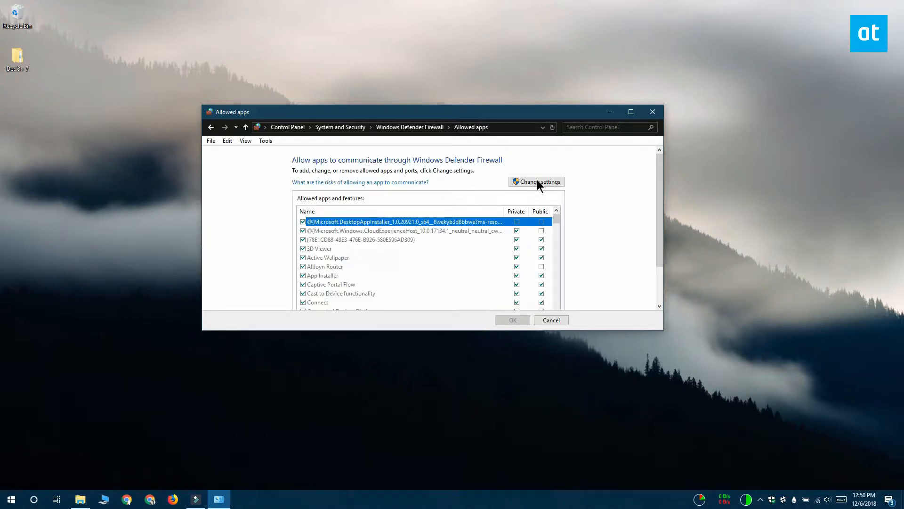
Unlock the list and remove Skype for Business, confirming with Yes
left_click(536, 180)
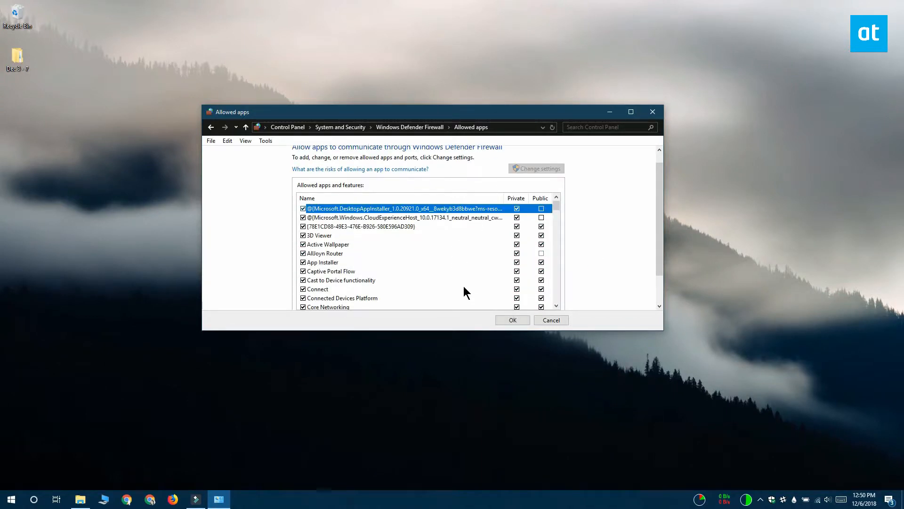
mouse_move(649, 331)
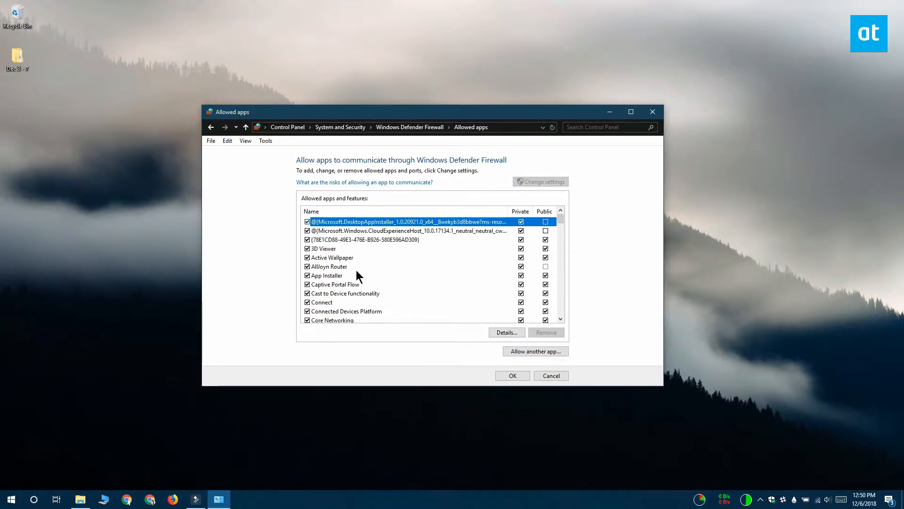
left_click(339, 275)
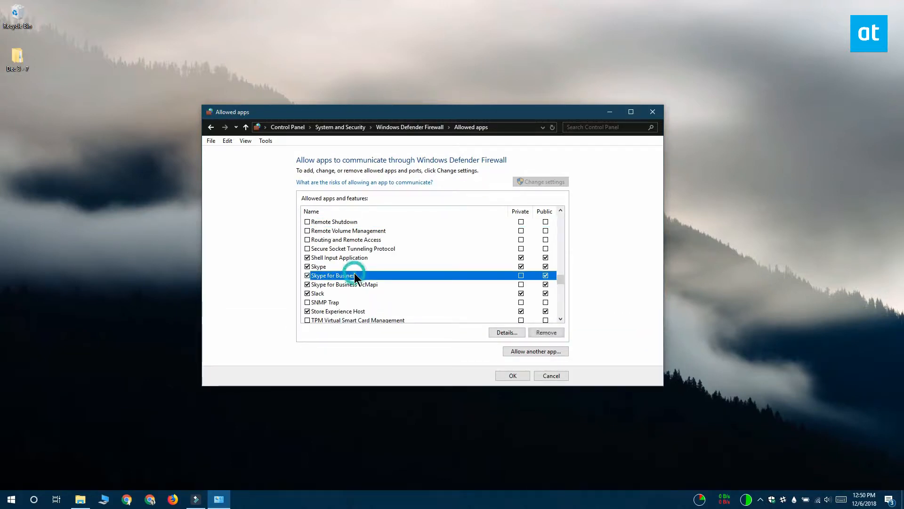
mouse_move(546, 333)
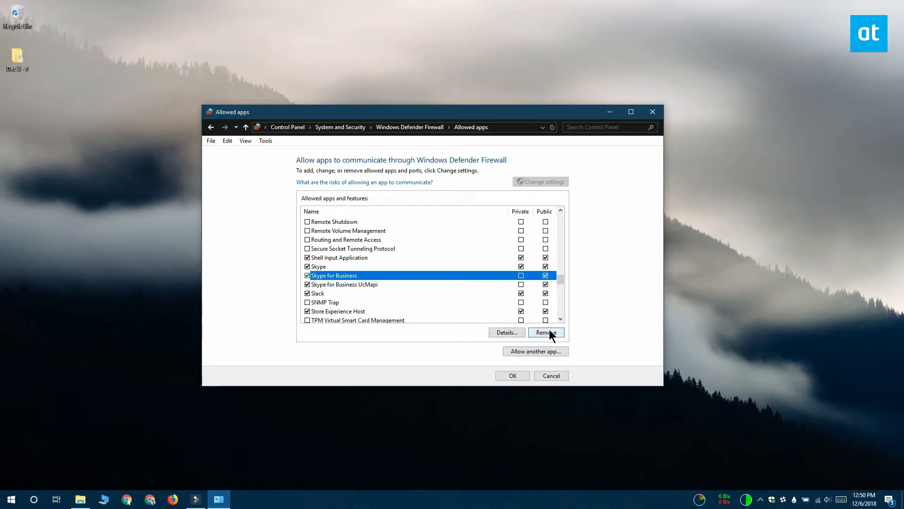
left_click(546, 332)
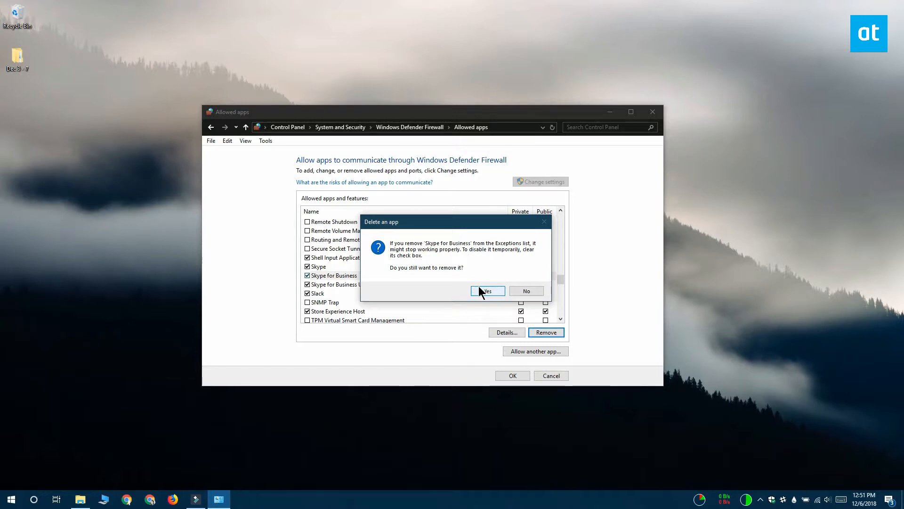
left_click(487, 290)
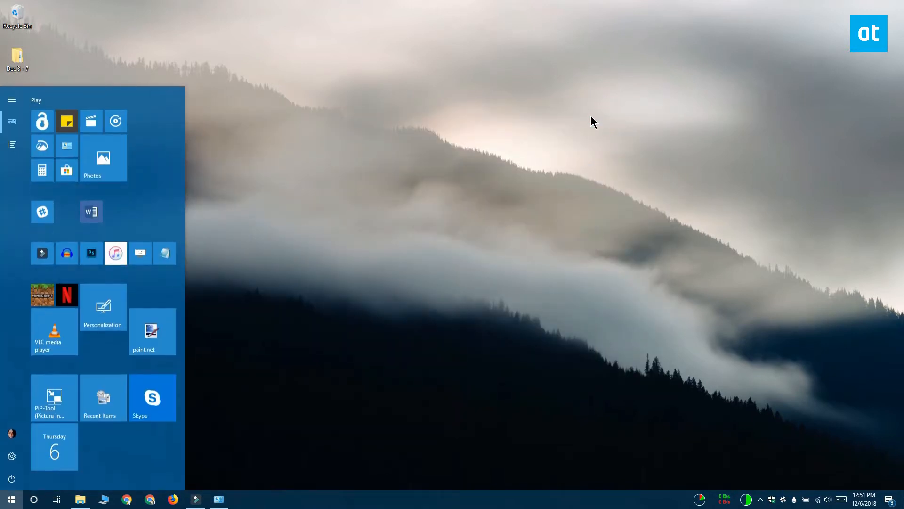
Search the Start menu for 'comm' to find Command Prompt
type("comm")
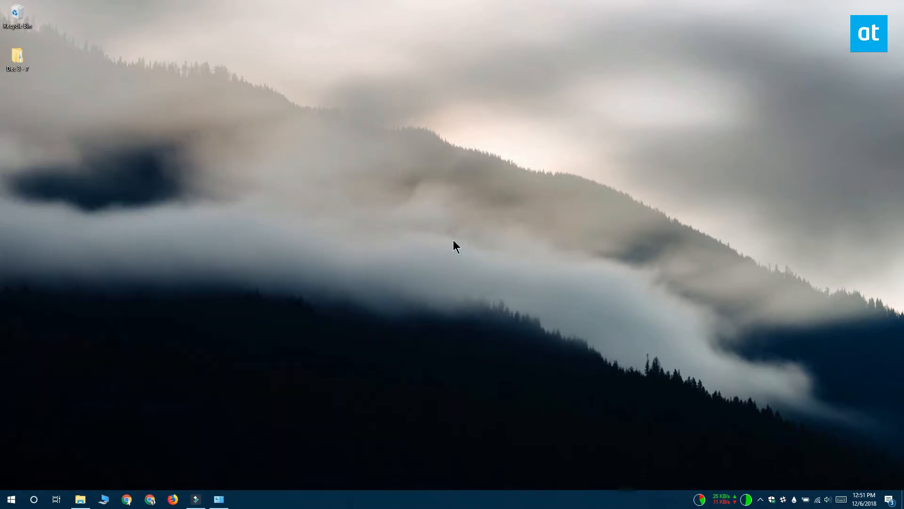
In an administrator Command Prompt, add an inbound netsh rule blocking nomacs
left_click(242, 499)
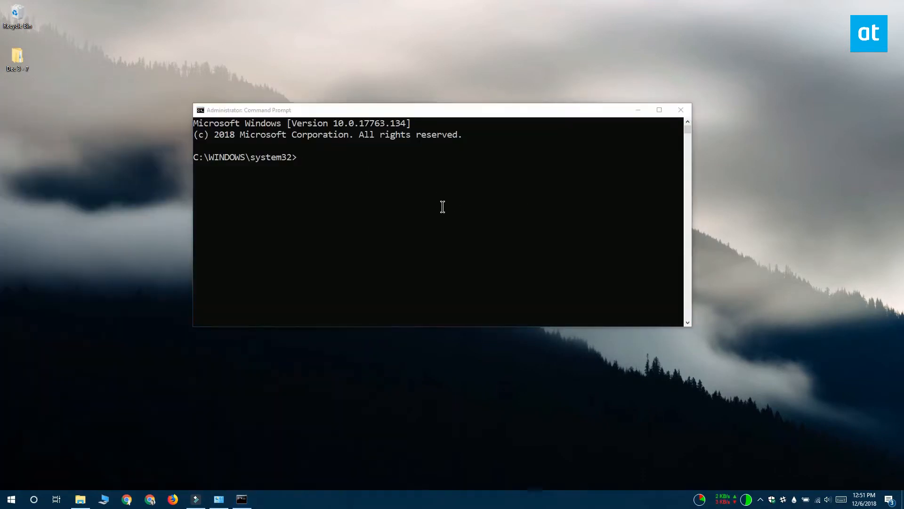
mouse_move(161, 210)
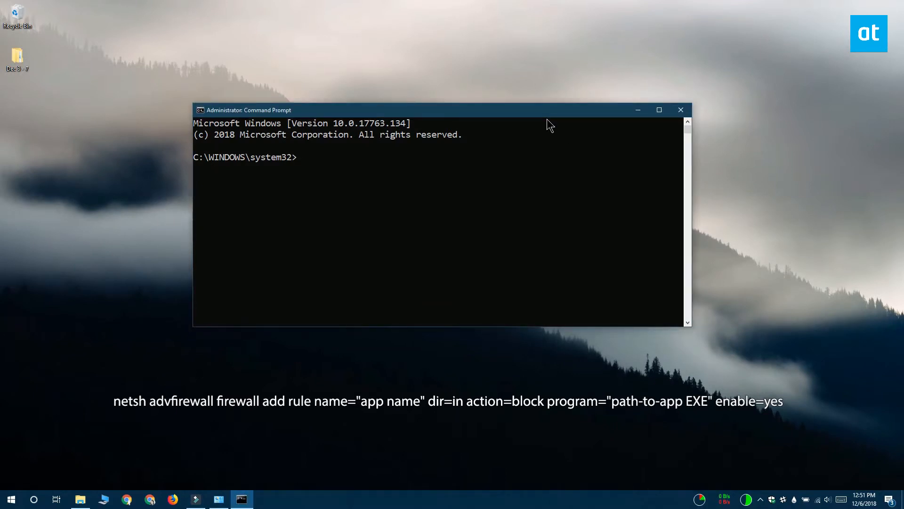
type("netsh advfirewall firewall add rule name=\"nomacs\" dir=in action=block program=\"C:\\Program Files\\nomacs\\bin\\nomacs.exe\" enable=yes")
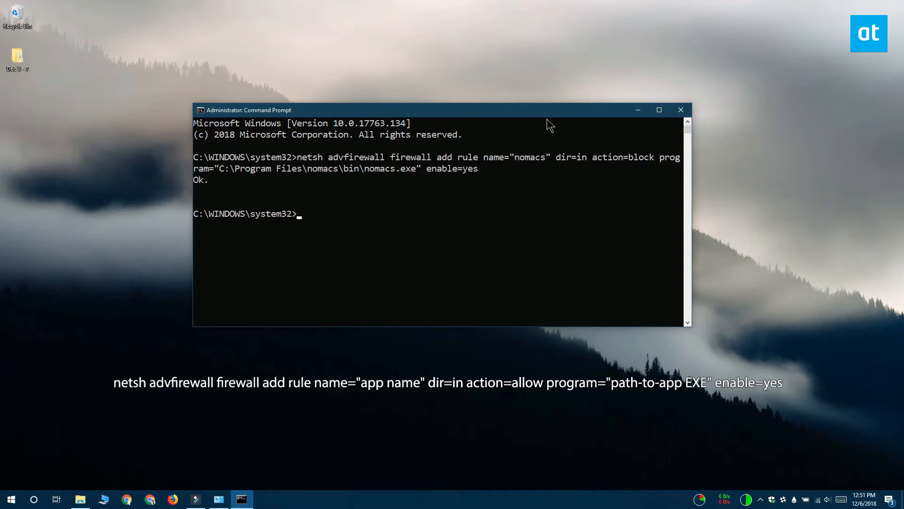
mouse_move(749, 247)
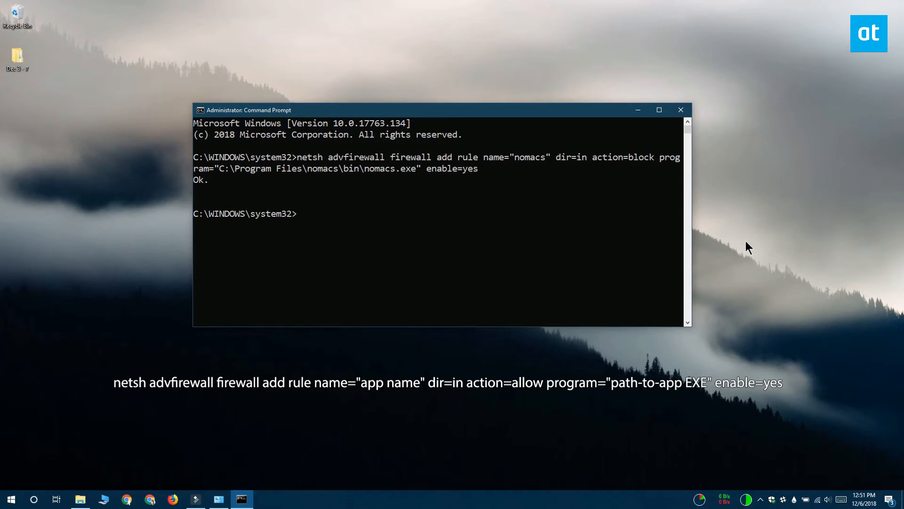
mouse_move(792, 137)
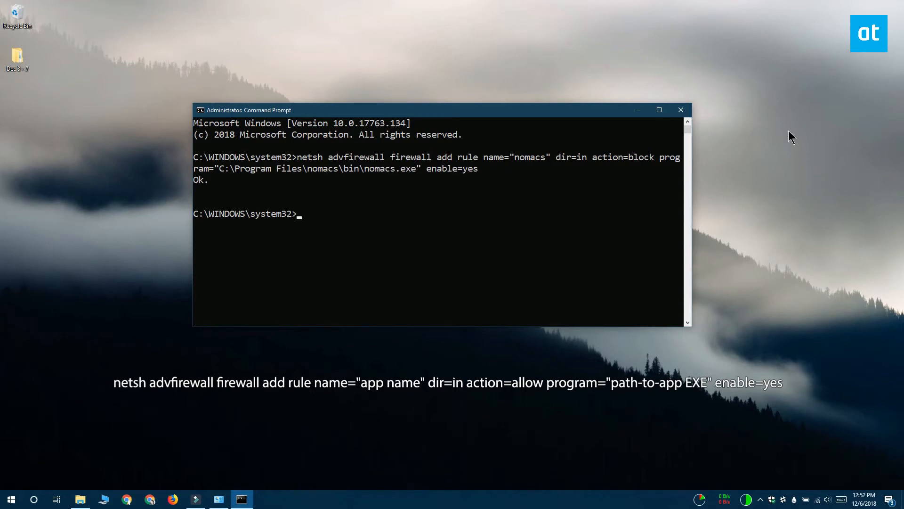
Enter the matching inbound netsh rule with action=allow for nomacs
type("netsh advfirewall firewall add rule name=\"nomacs\" dir=in action=allow program=\"C:\\Program Files\\nomacs\\bin\\nomacs.exe\" enable=yes")
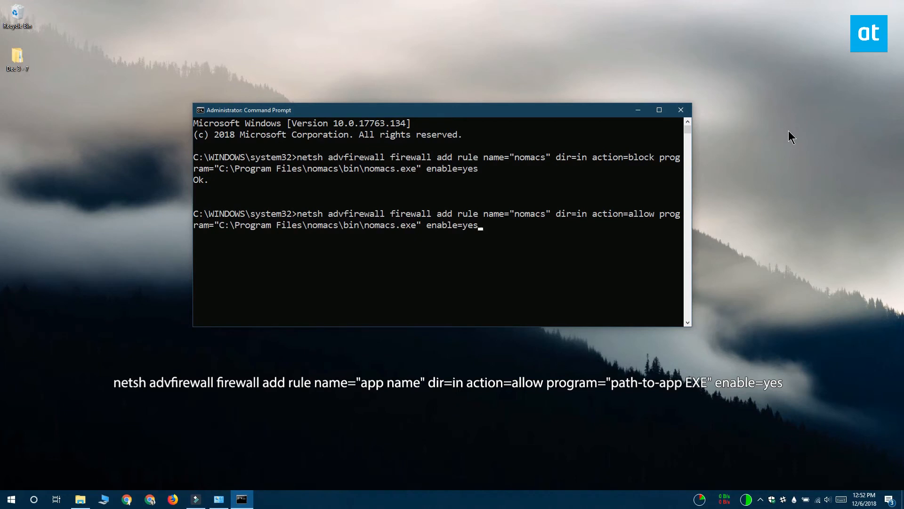